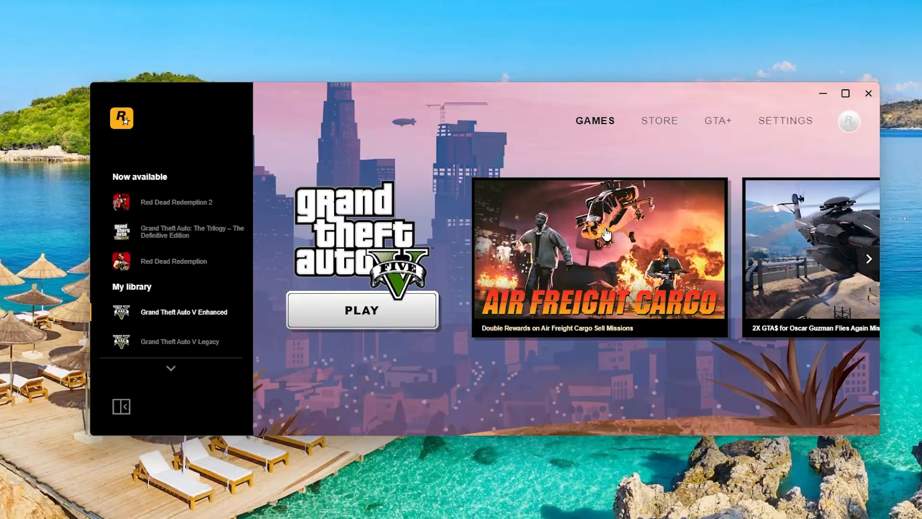
mouse_move(504, 190)
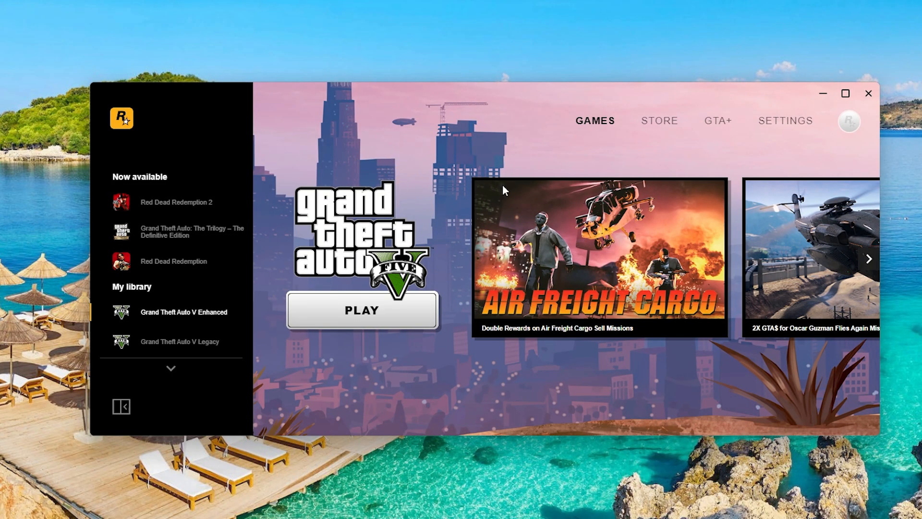
mouse_move(497, 216)
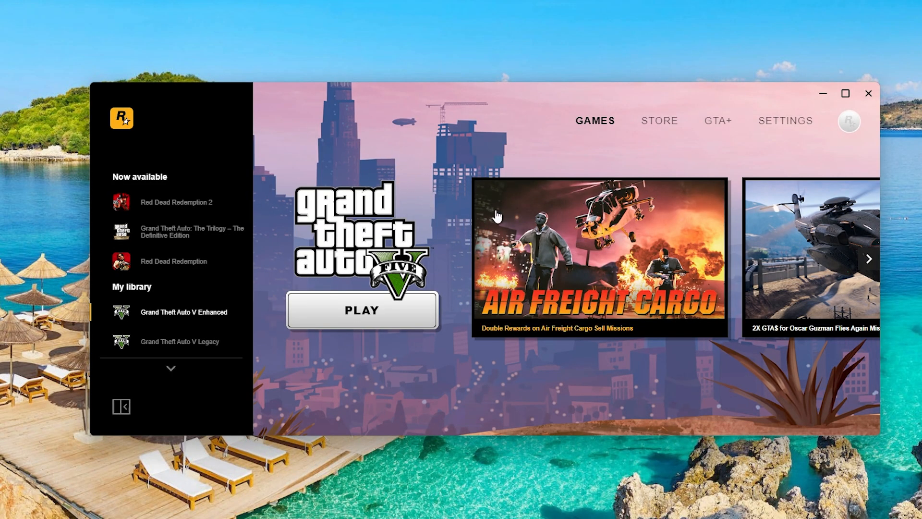
Search Windows Start for Task Manager to leave the launcher.
left_click(848, 121)
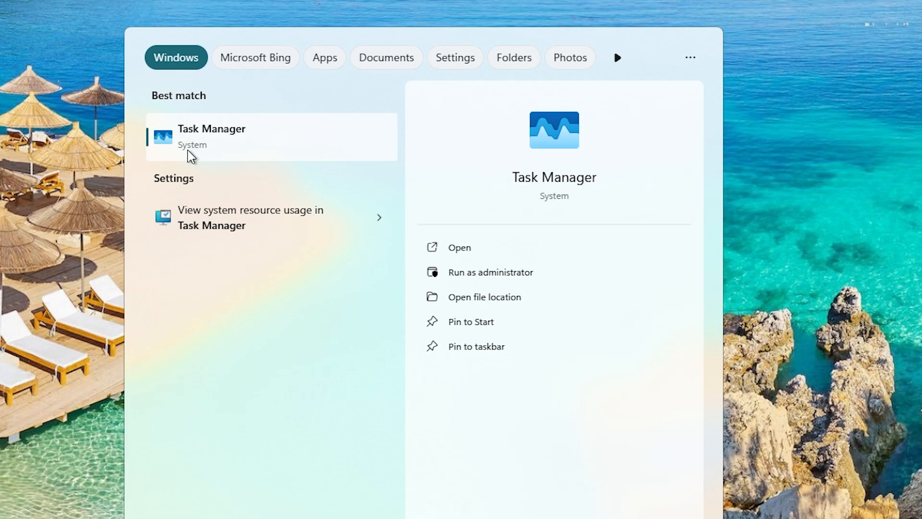
mouse_move(222, 148)
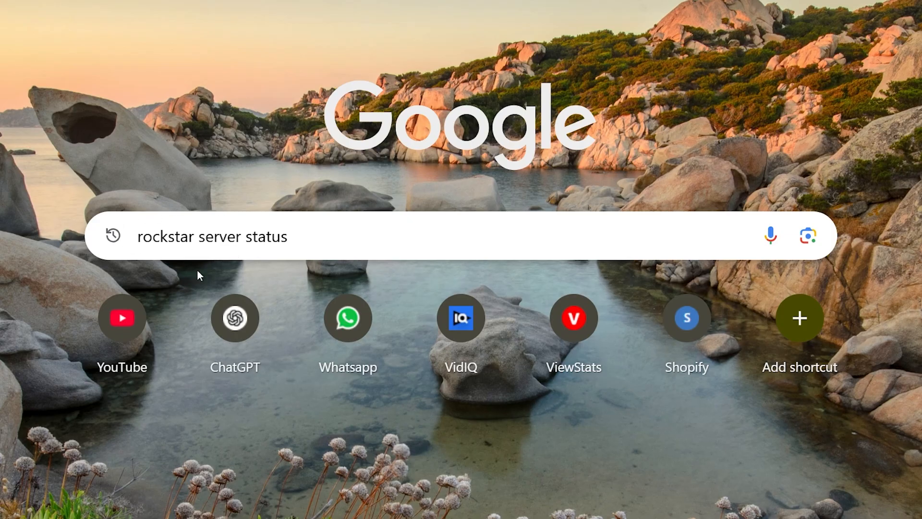
mouse_move(277, 224)
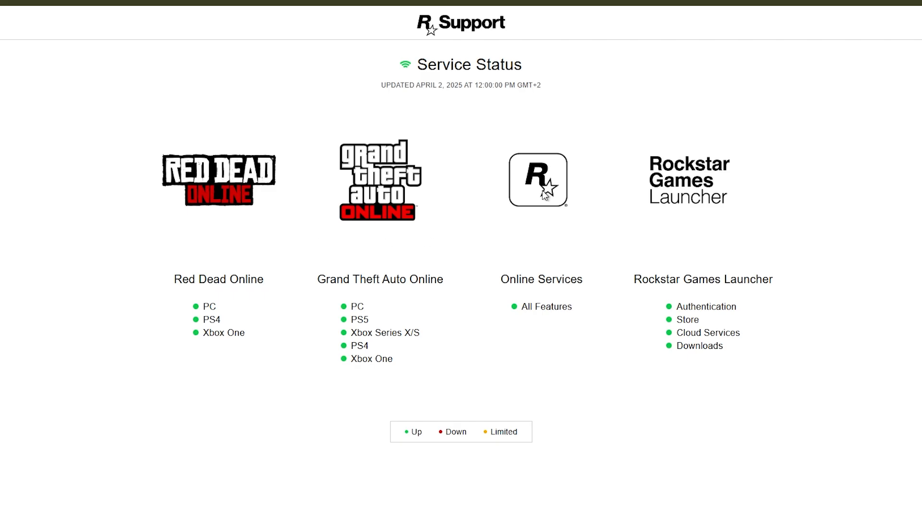
mouse_move(255, 308)
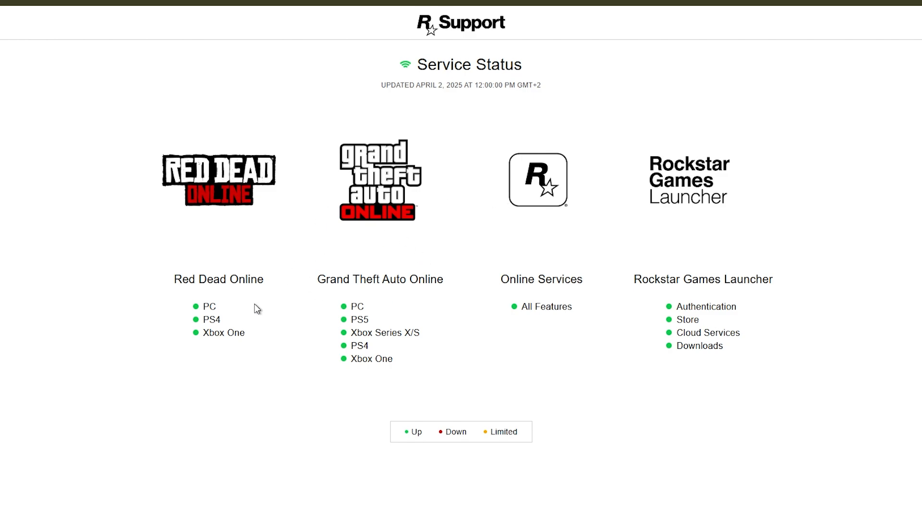
mouse_move(552, 278)
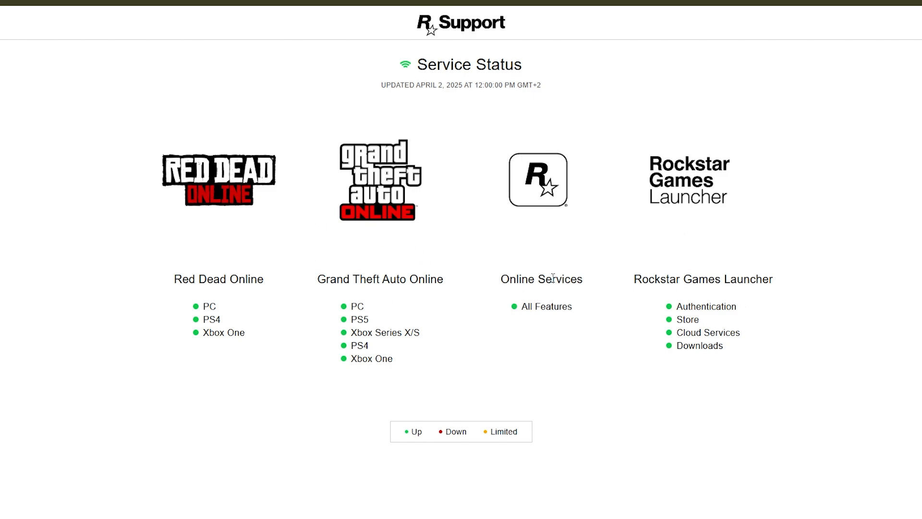
mouse_move(308, 291)
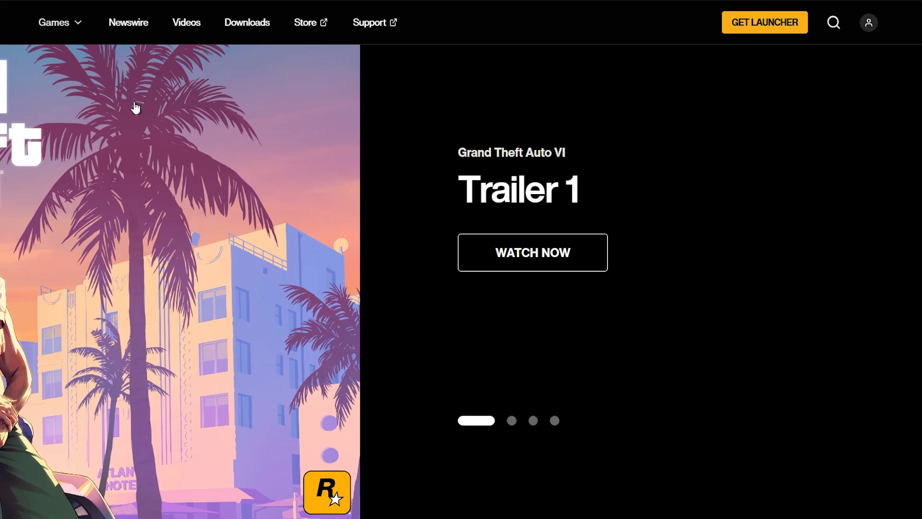
mouse_move(811, 67)
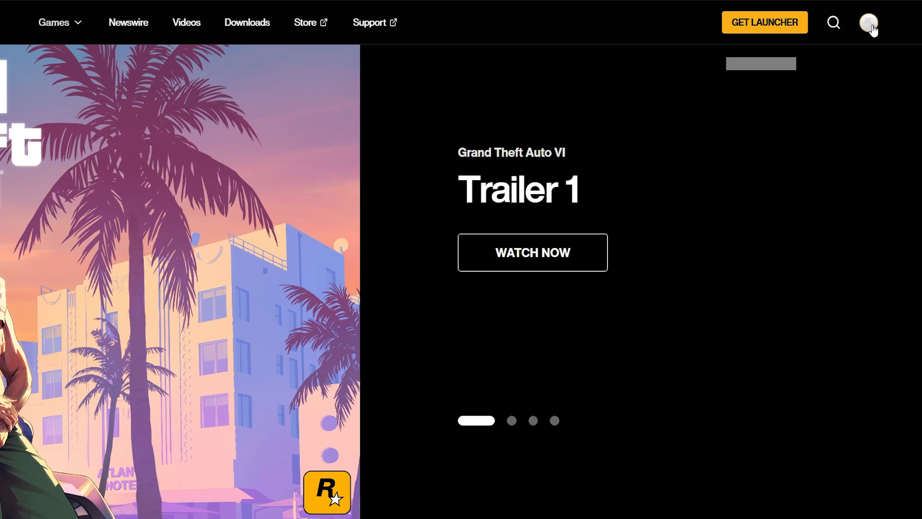
Show the account dropdown from the profile avatar on rockstargames.com.
left_click(868, 22)
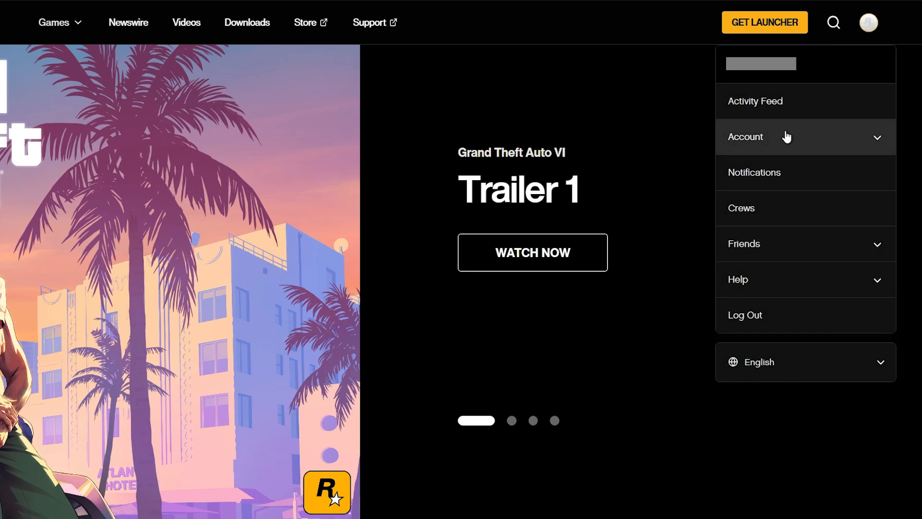
Go to Account settings and review the linked Xbox network gamertag under Linked Accounts.
left_click(745, 136)
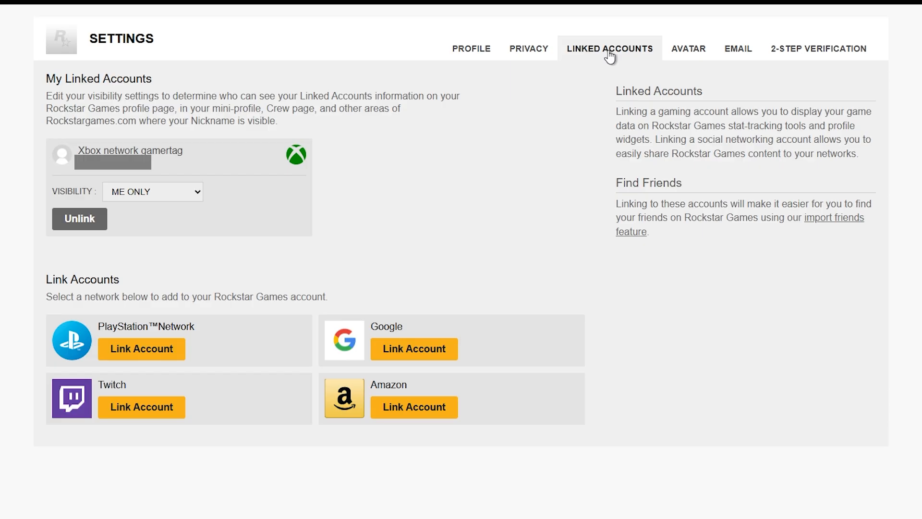
mouse_move(297, 318)
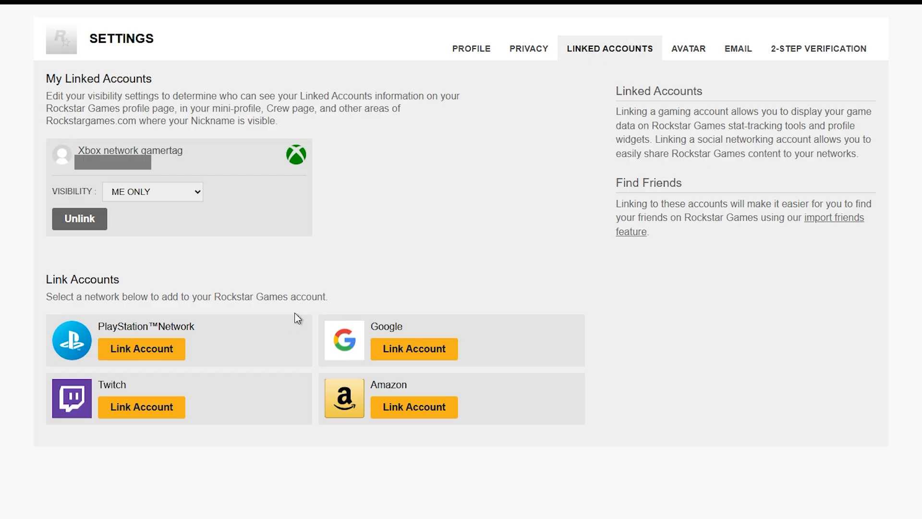
mouse_move(153, 393)
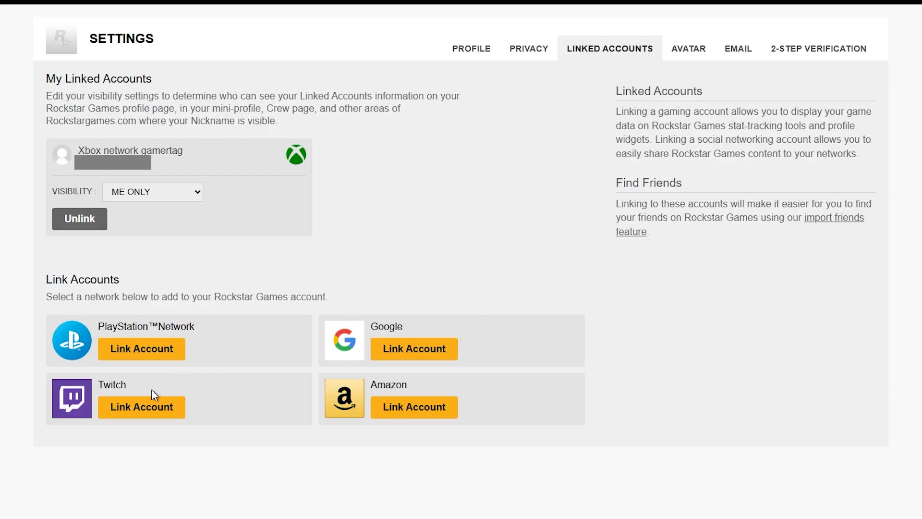
mouse_move(106, 222)
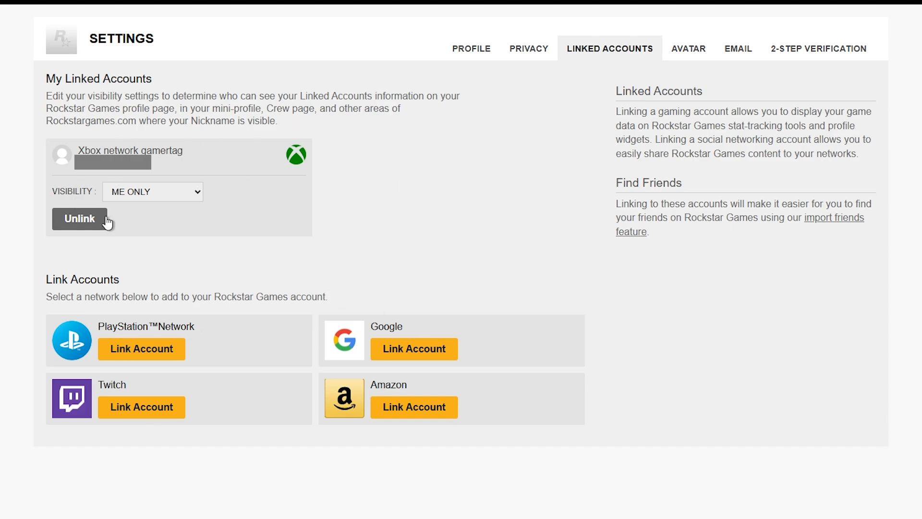
mouse_move(68, 345)
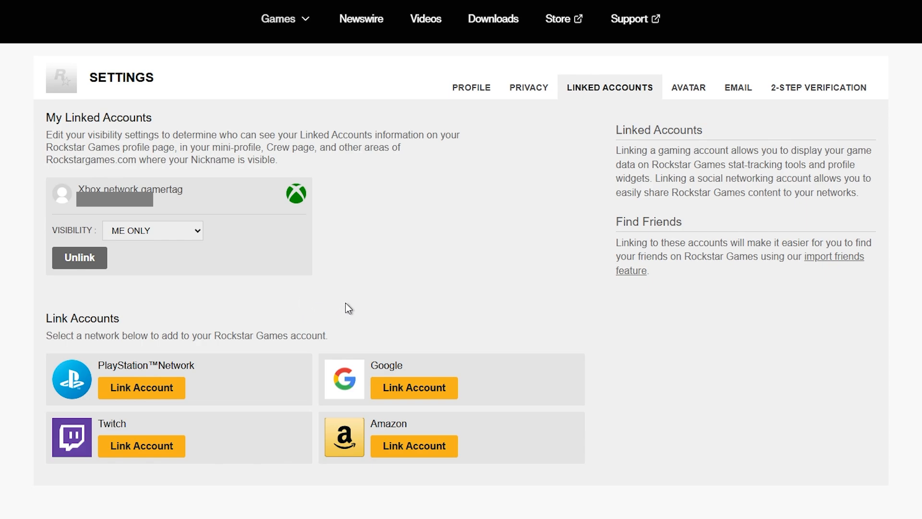
mouse_move(635, 19)
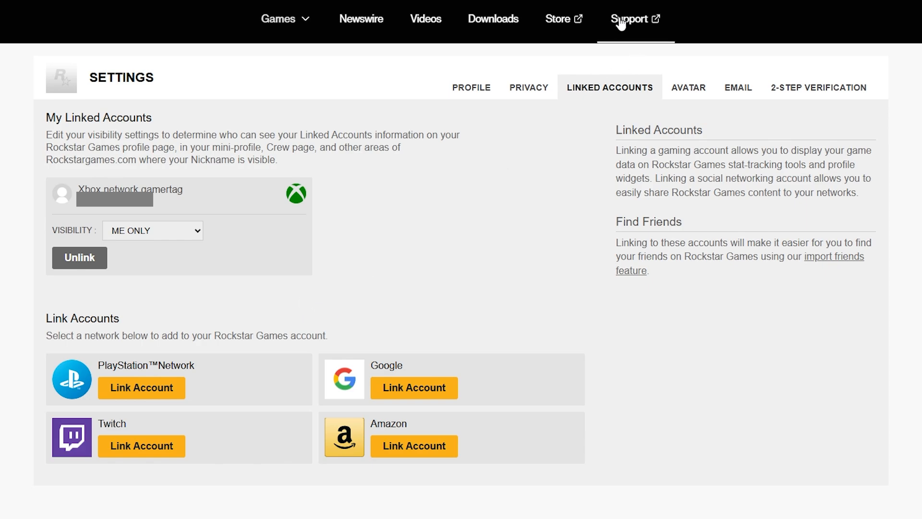
Narrow Rockstar Support to Grand Theft Auto V, GTAV Migration topic, PC platform.
left_click(628, 19)
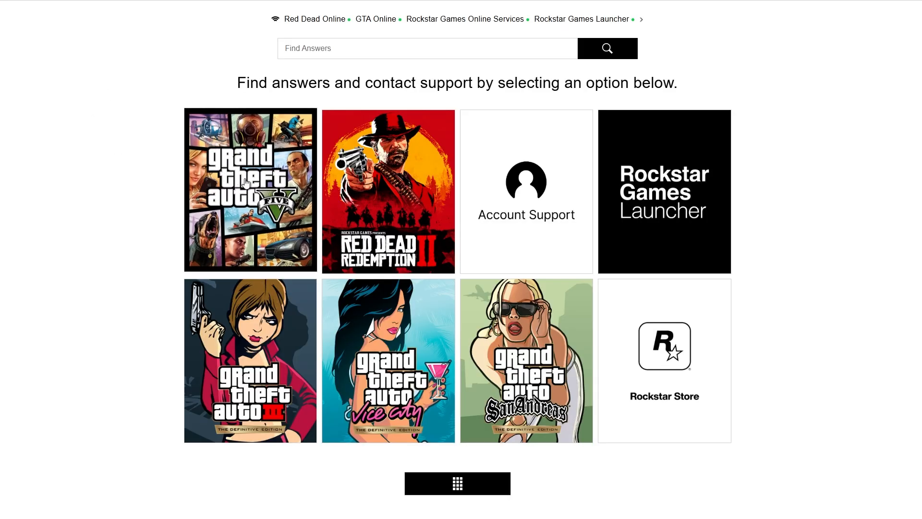
left_click(250, 189)
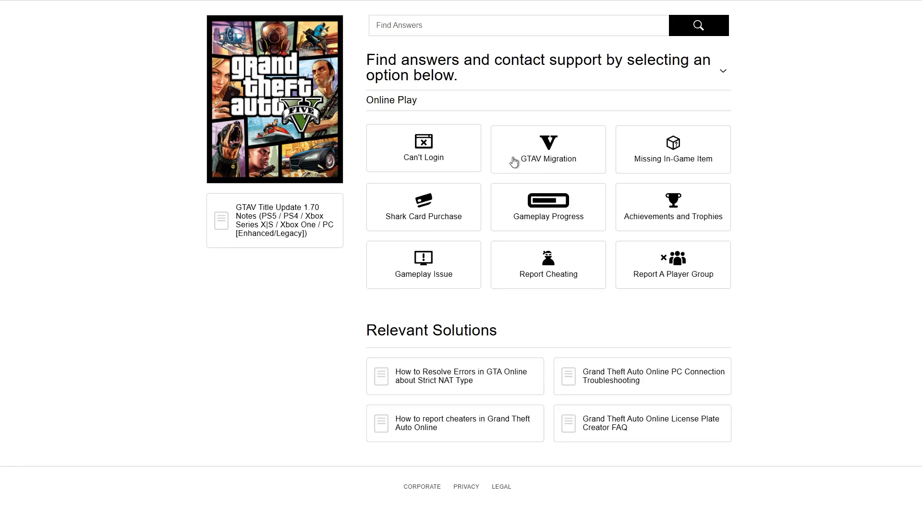
left_click(547, 149)
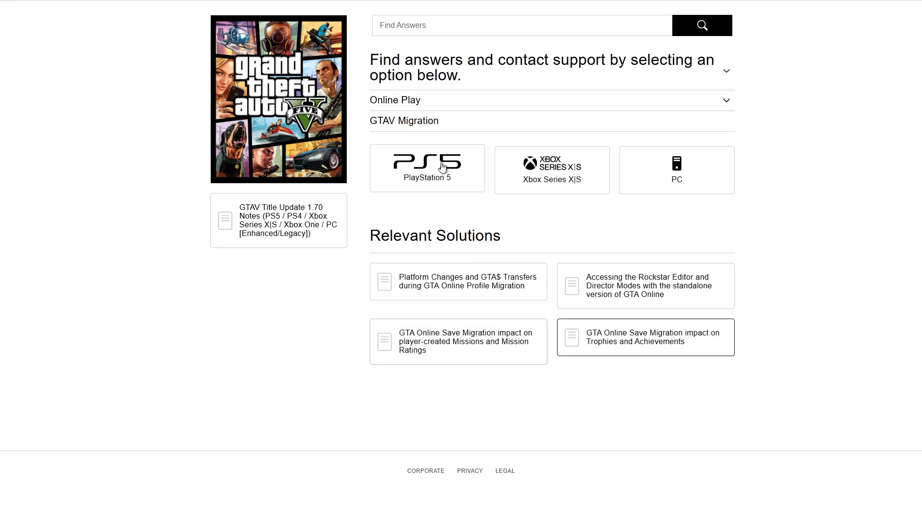
left_click(676, 170)
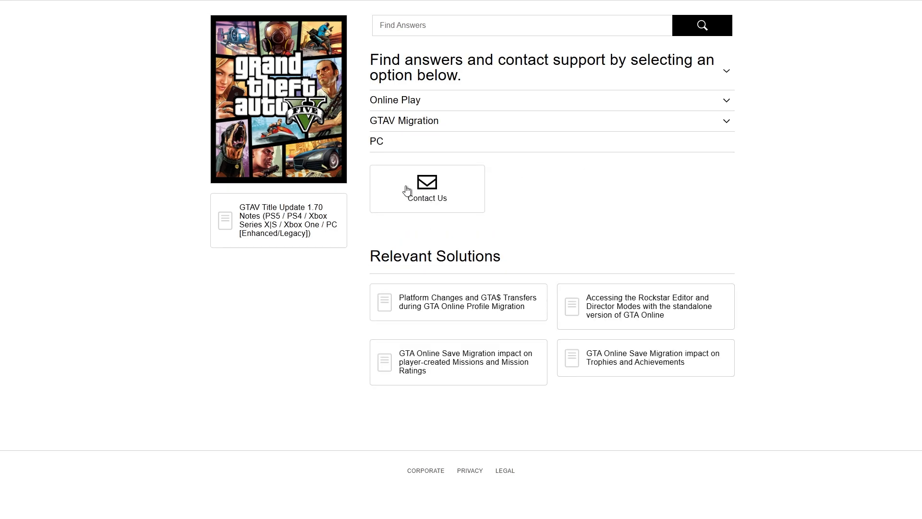
Bring up the Contact Us web ticket form for GTAV Migration on PC.
left_click(427, 188)
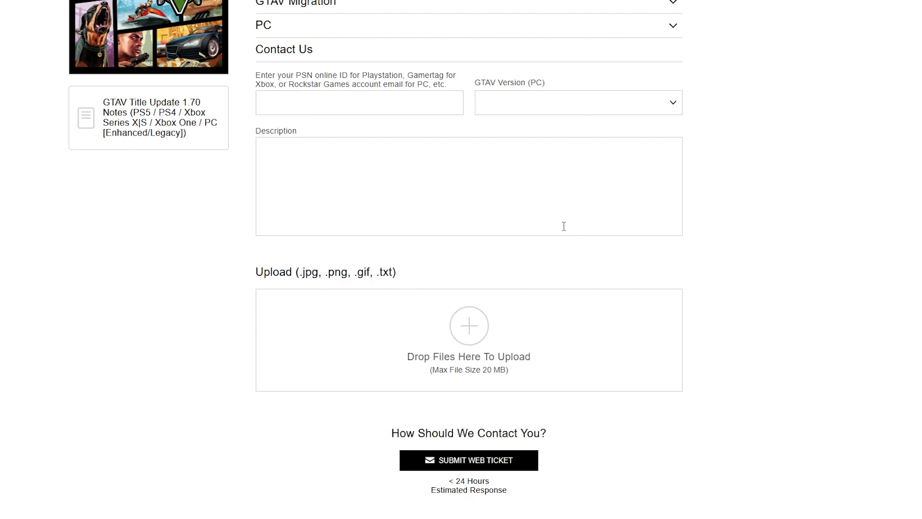
double_click(468, 480)
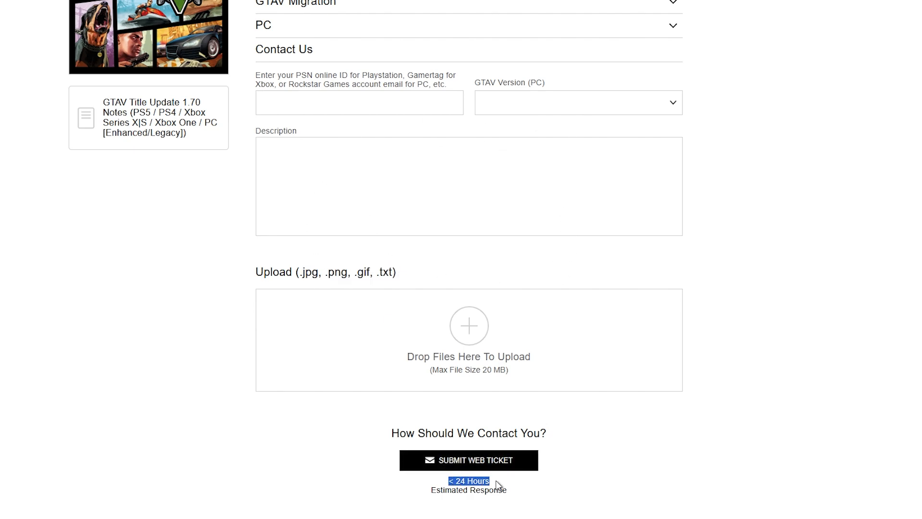